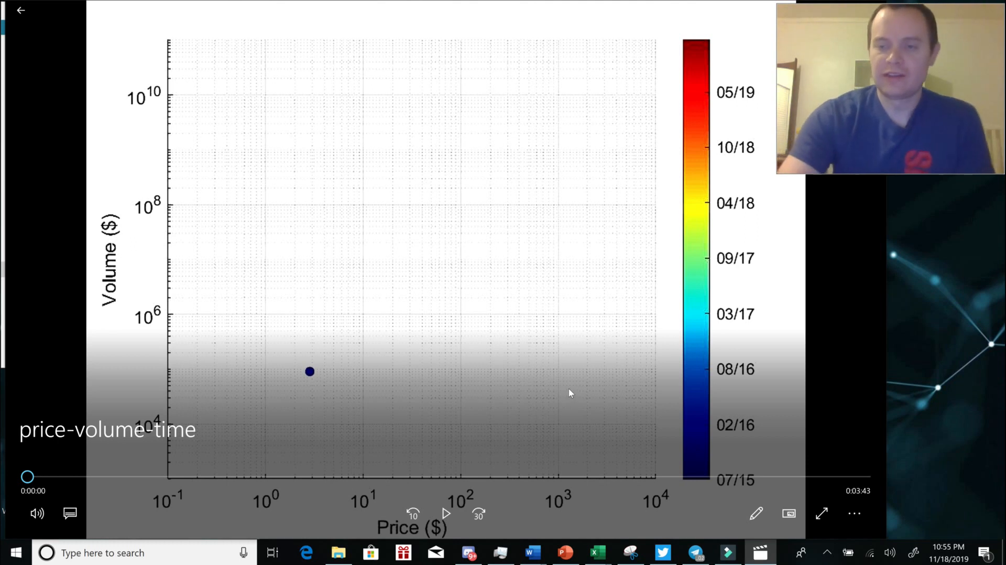
pyautogui.moveTo(666, 393)
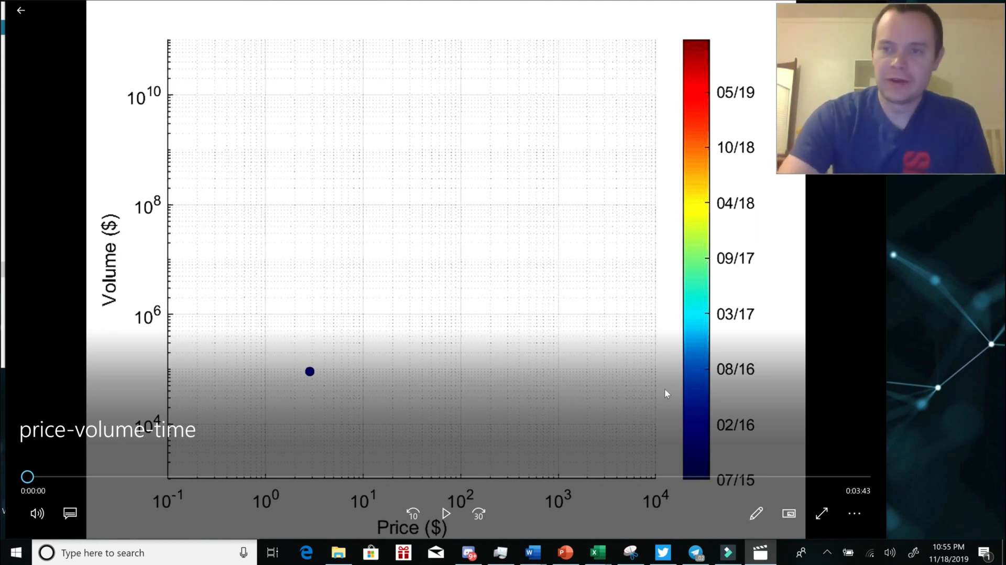
pyautogui.moveTo(681, 386)
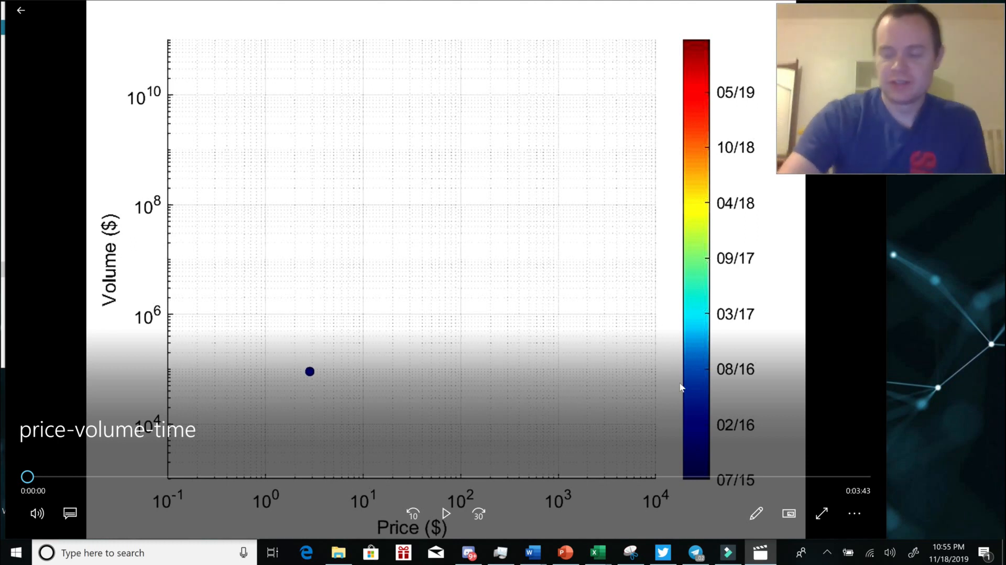
pyautogui.moveTo(520, 4)
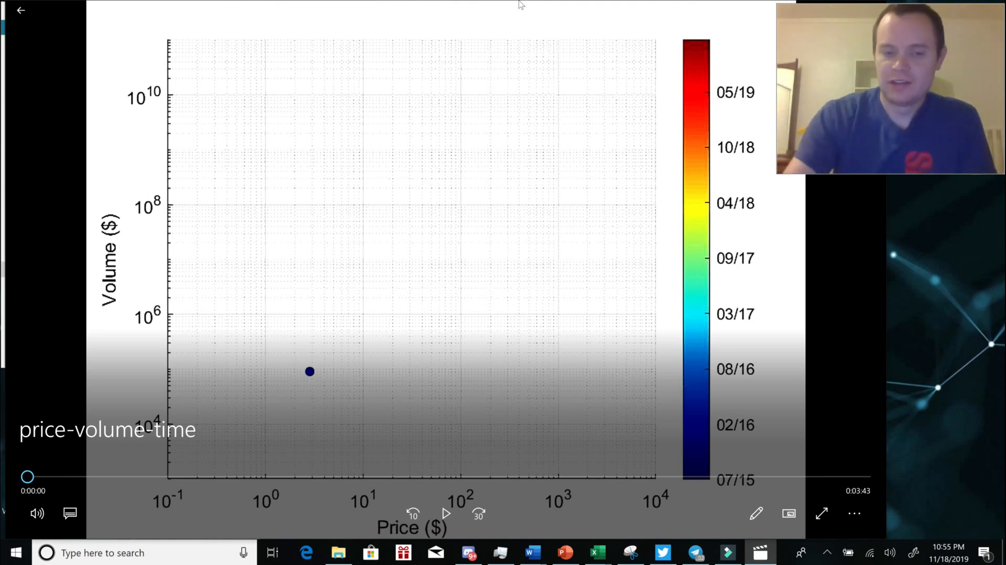
pyautogui.moveTo(219, 107)
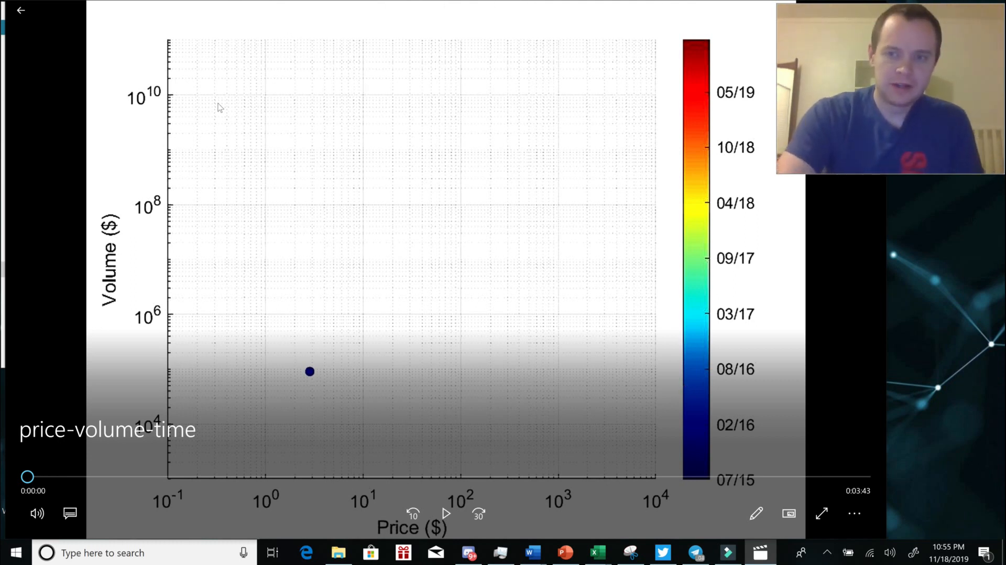
pyautogui.moveTo(89, 312)
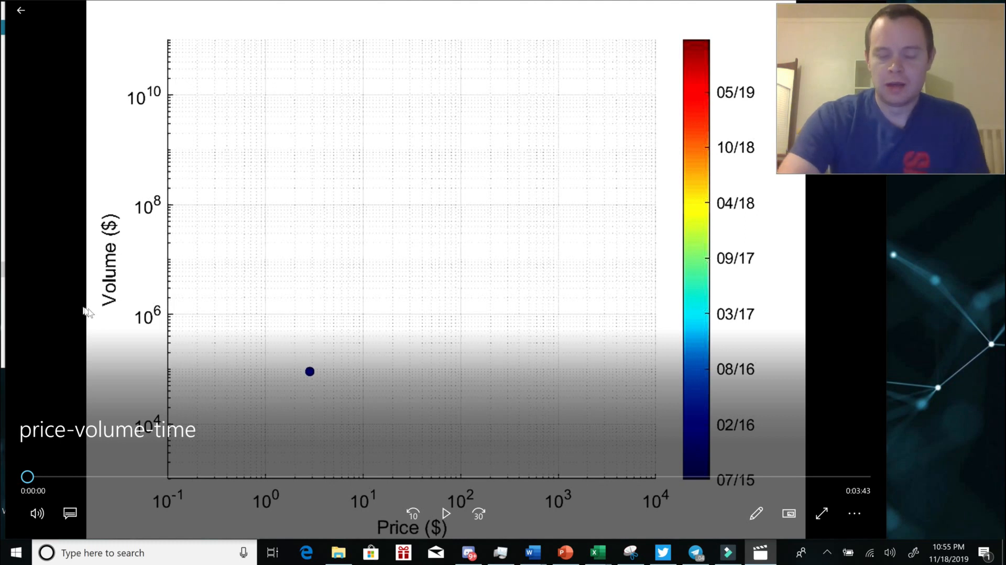
pyautogui.moveTo(342, 328)
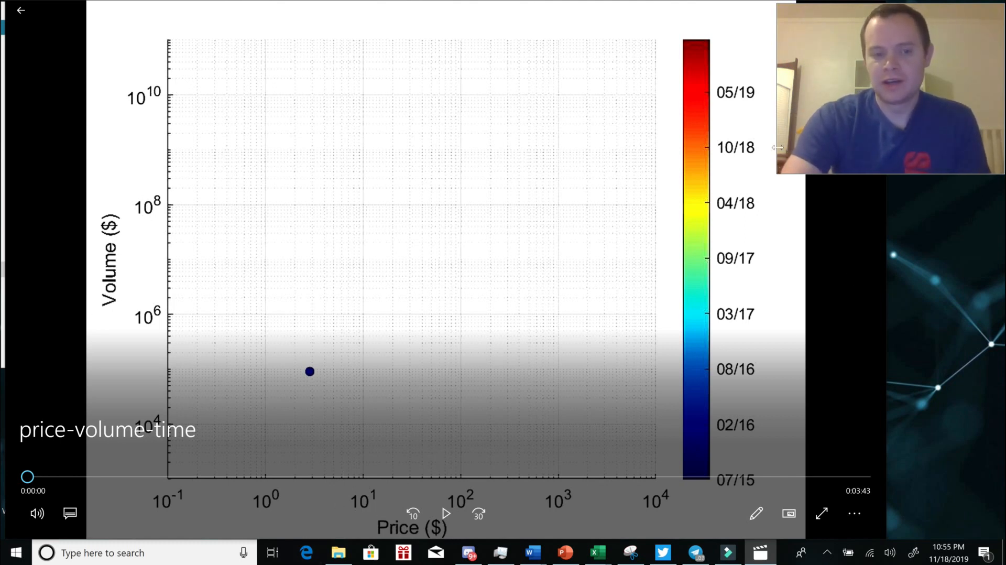
pyautogui.moveTo(739, 287)
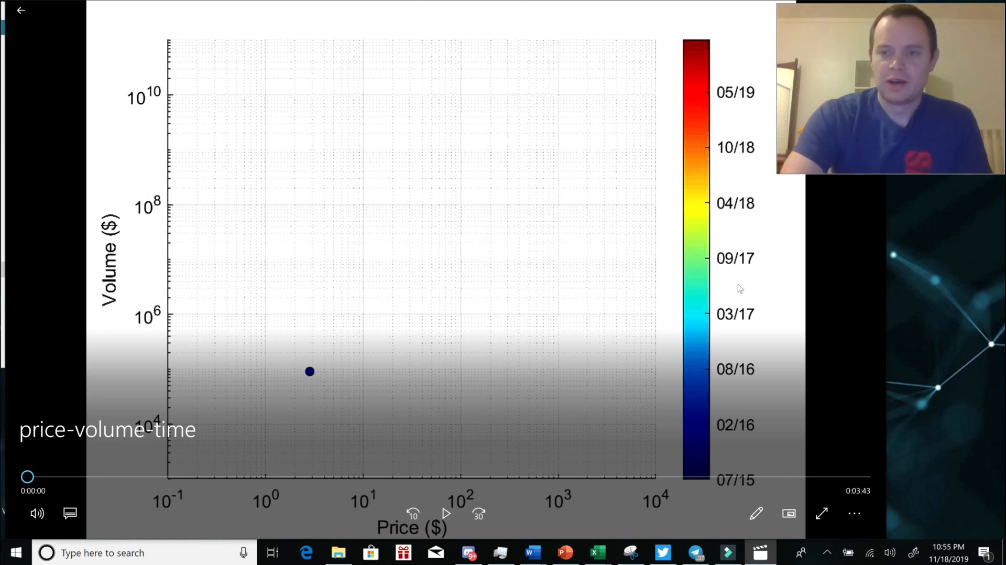
pyautogui.moveTo(728, 265)
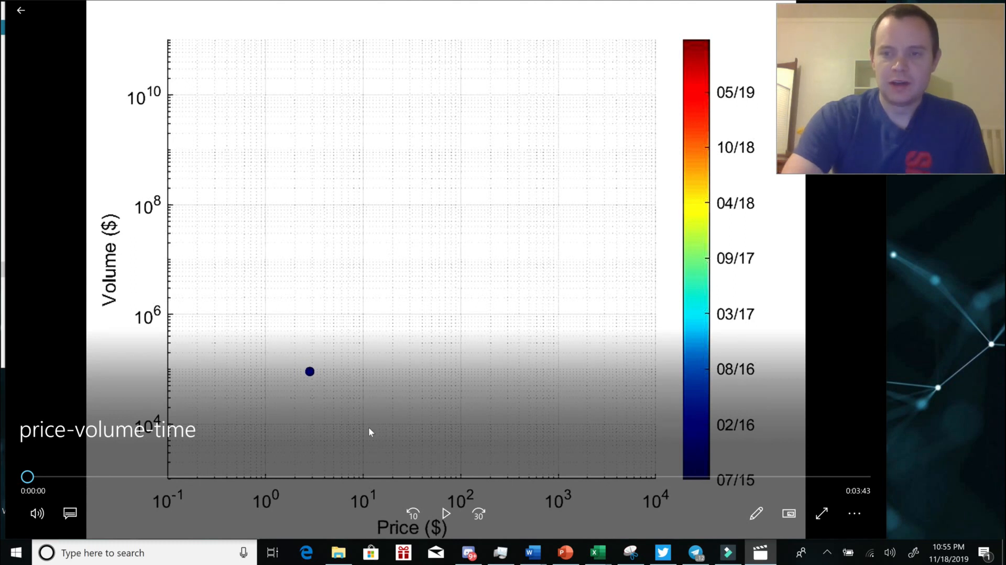
pyautogui.moveTo(369, 437)
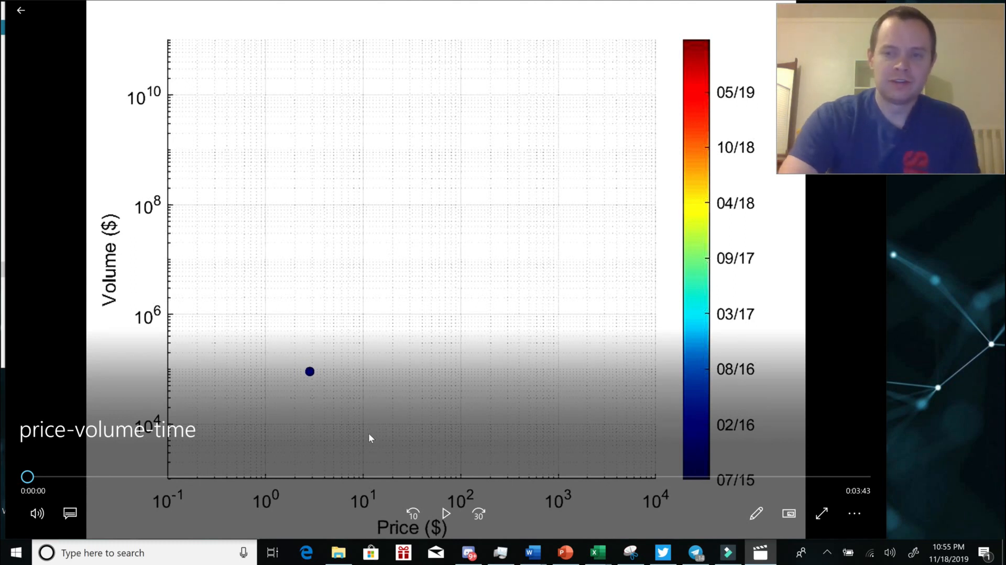
pyautogui.moveTo(376, 436)
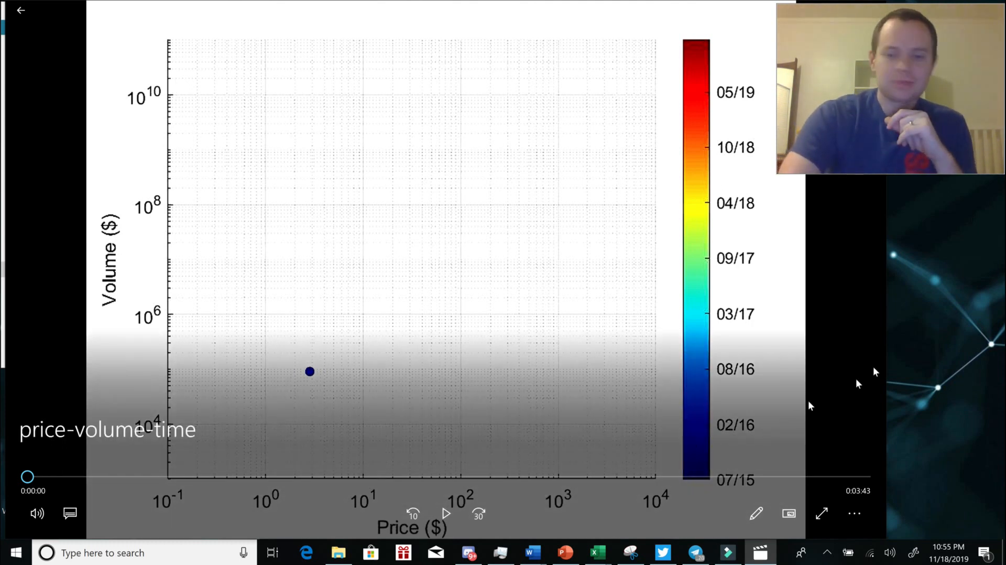
pyautogui.moveTo(746, 399)
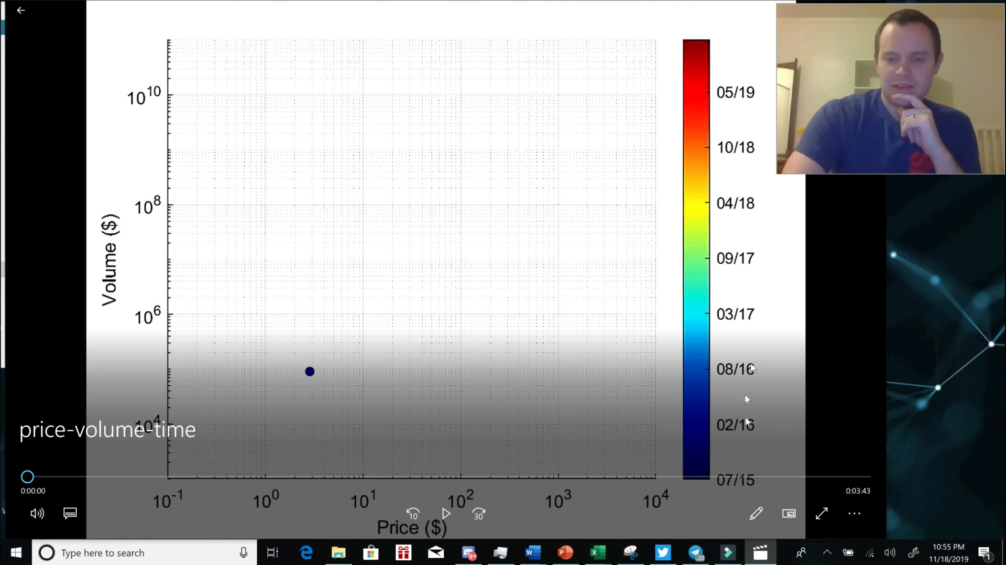
pyautogui.moveTo(765, 392)
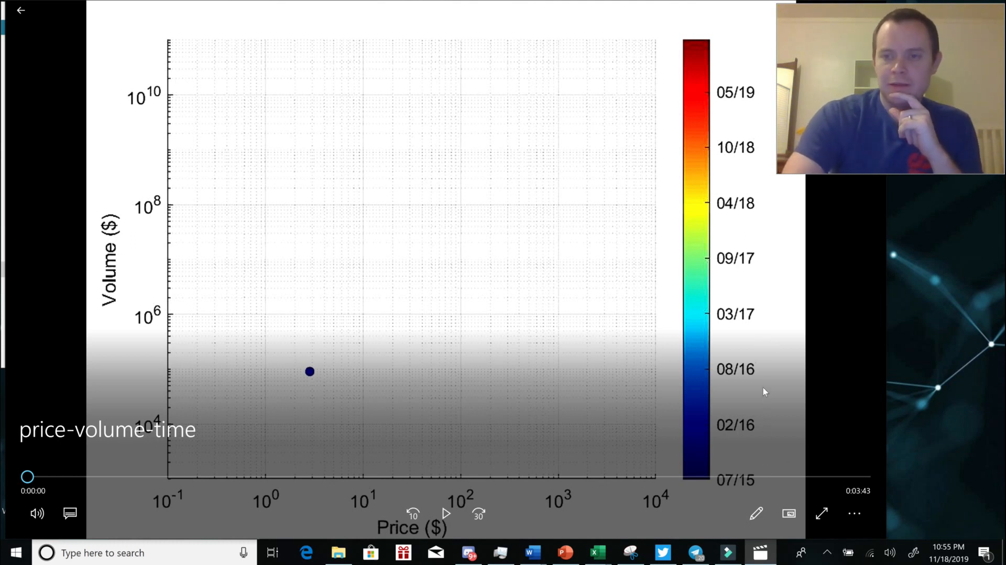
pyautogui.moveTo(728, 450)
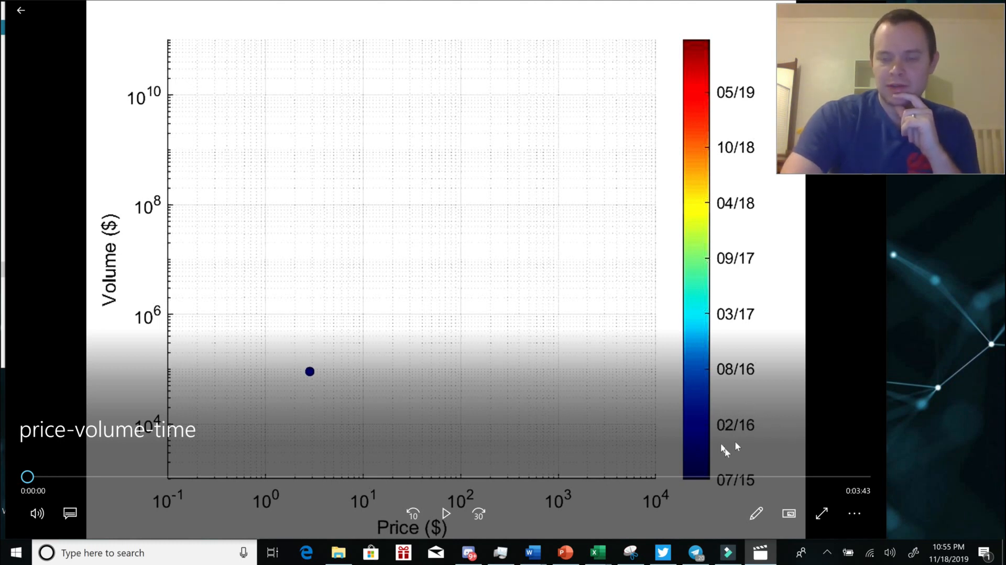
pyautogui.moveTo(754, 316)
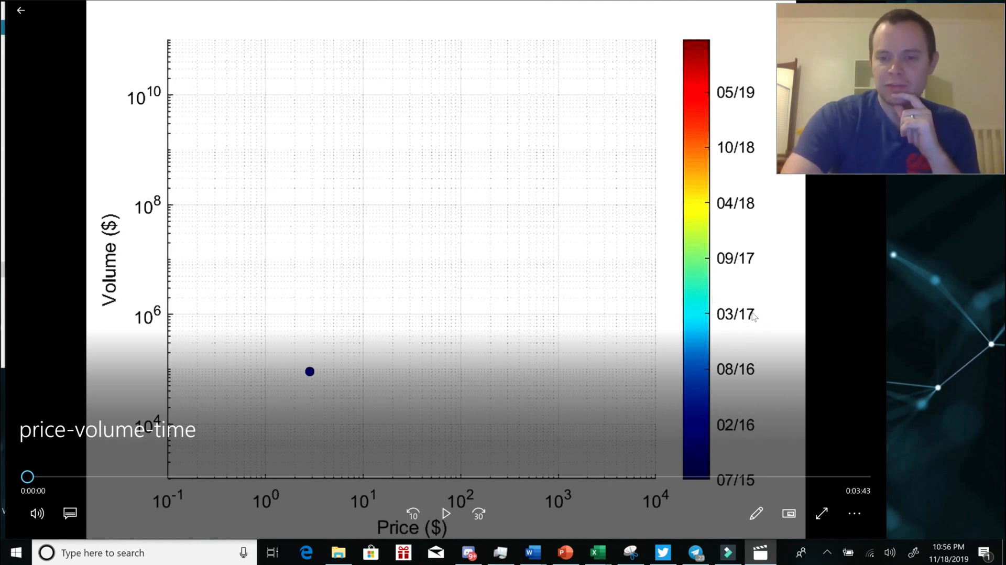
pyautogui.moveTo(756, 488)
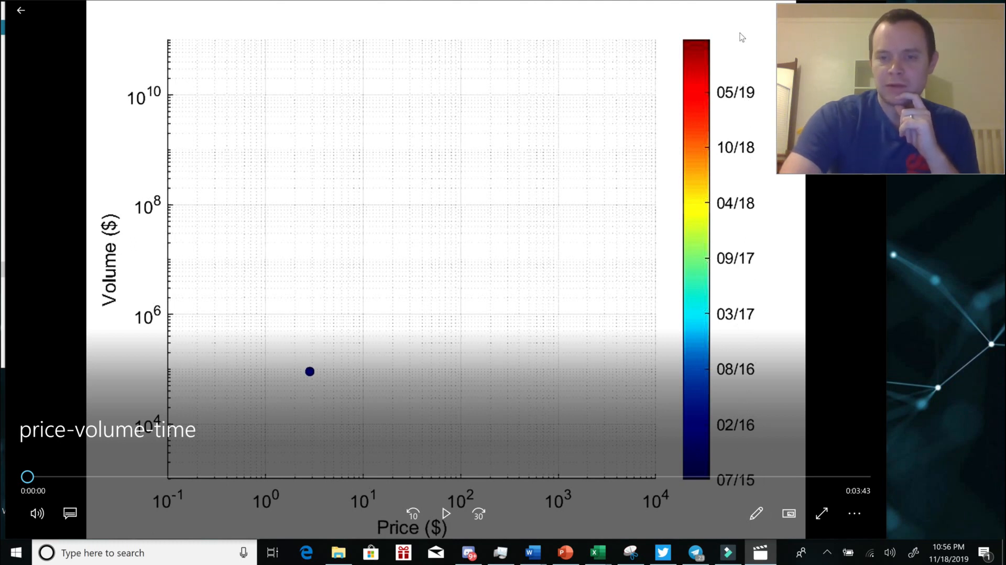
pyautogui.moveTo(291, 372)
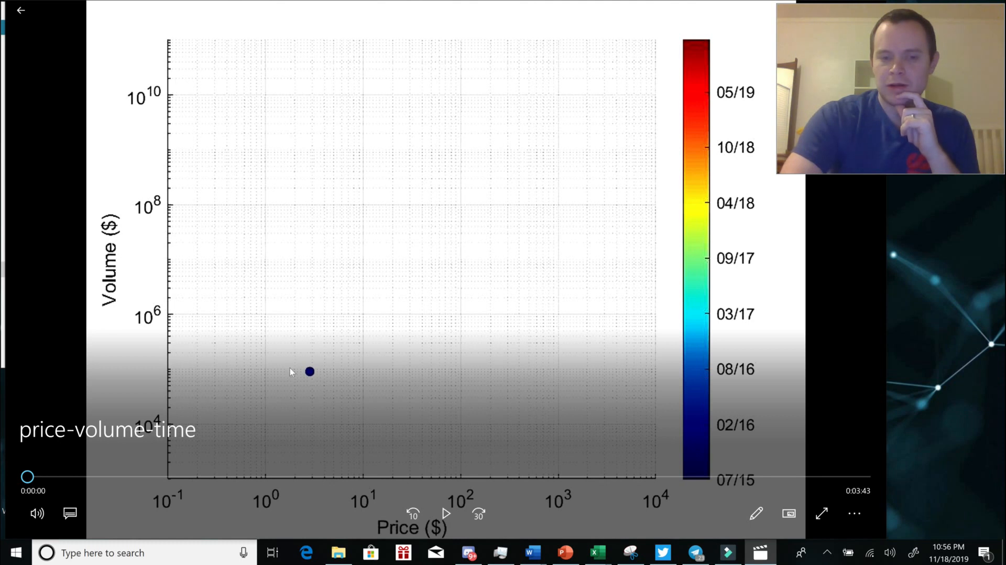
pyautogui.moveTo(308, 393)
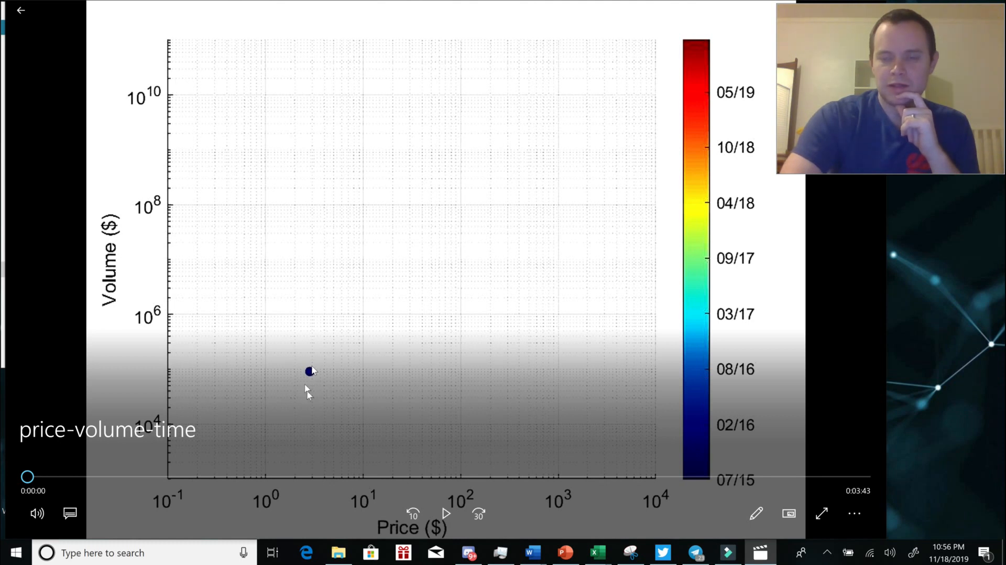
pyautogui.moveTo(253, 382)
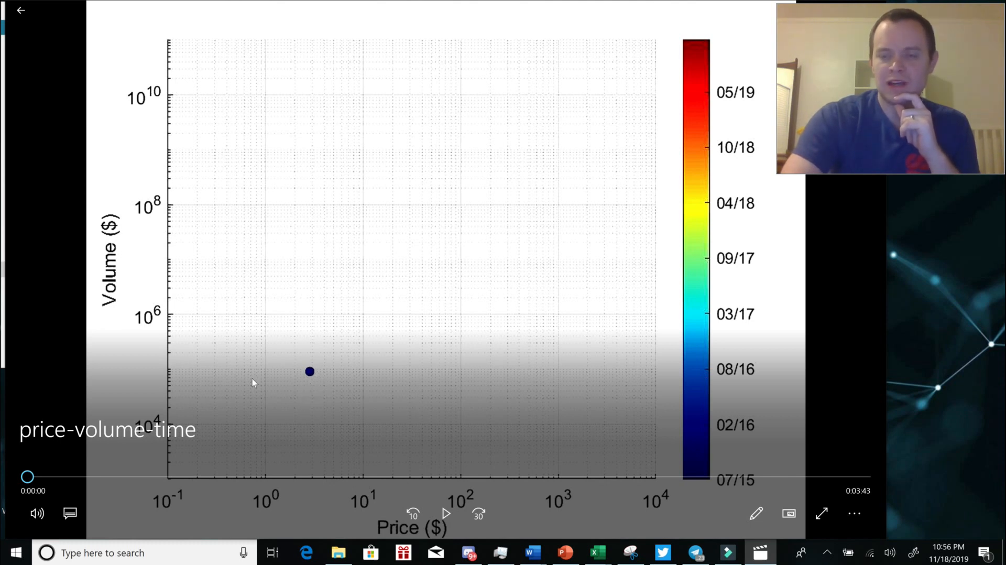
pyautogui.moveTo(832, 484)
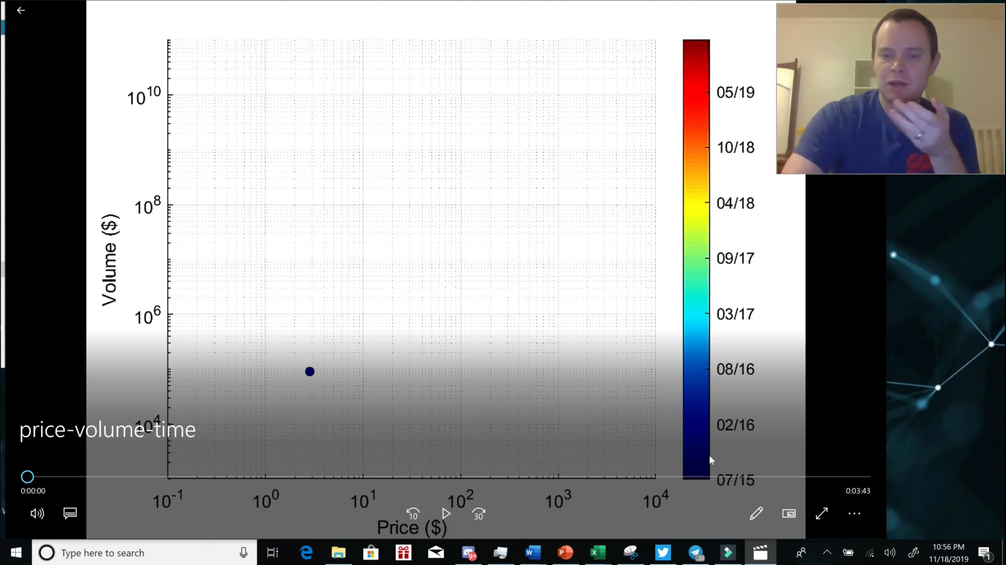
pyautogui.moveTo(761, 313)
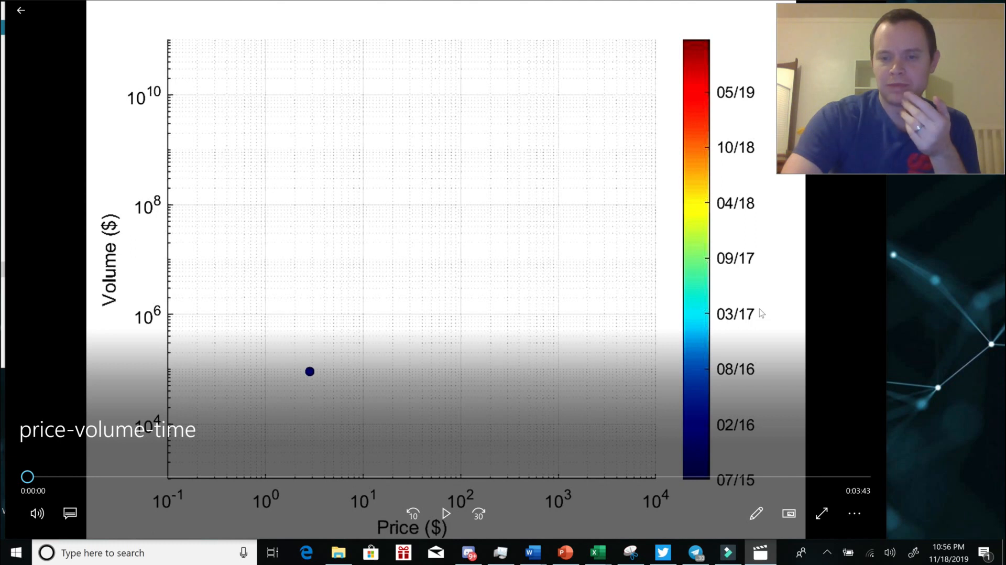
pyautogui.moveTo(713, 436)
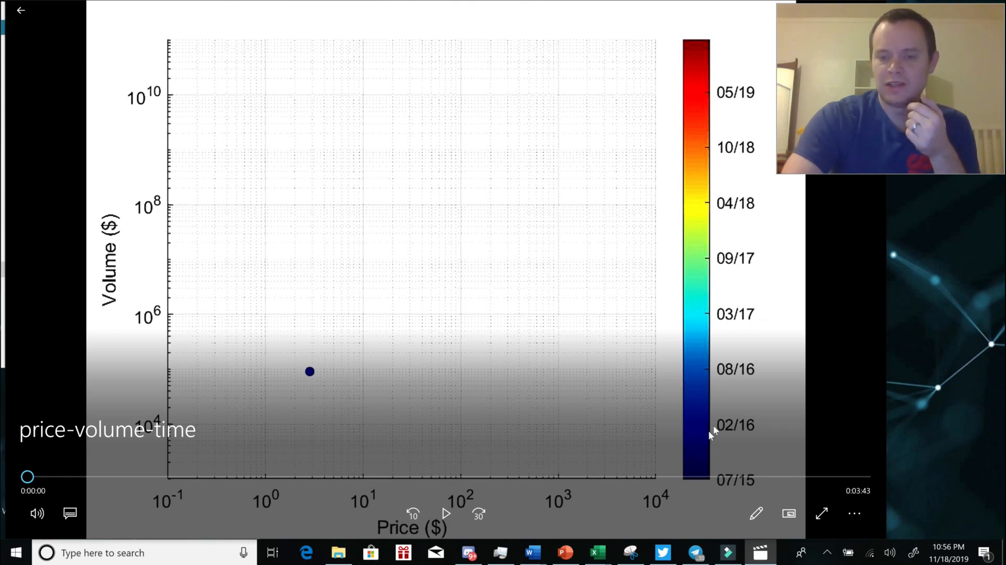
pyautogui.moveTo(719, 343)
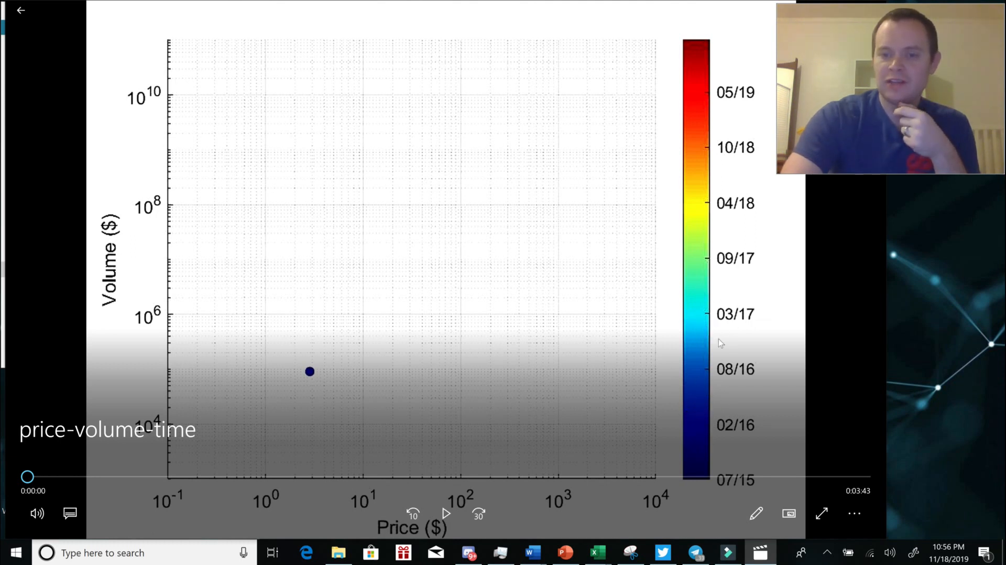
pyautogui.moveTo(693, 267)
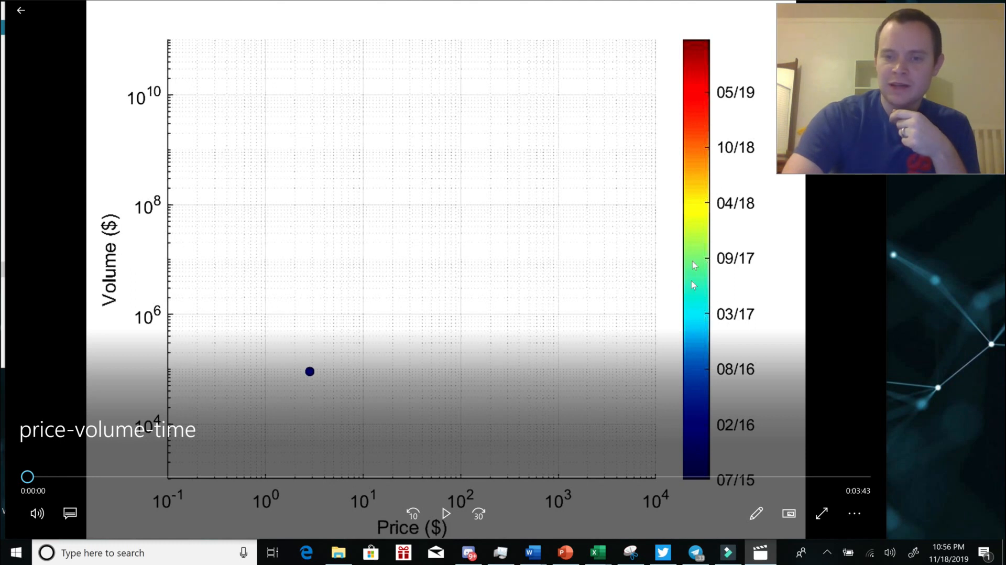
pyautogui.moveTo(722, 232)
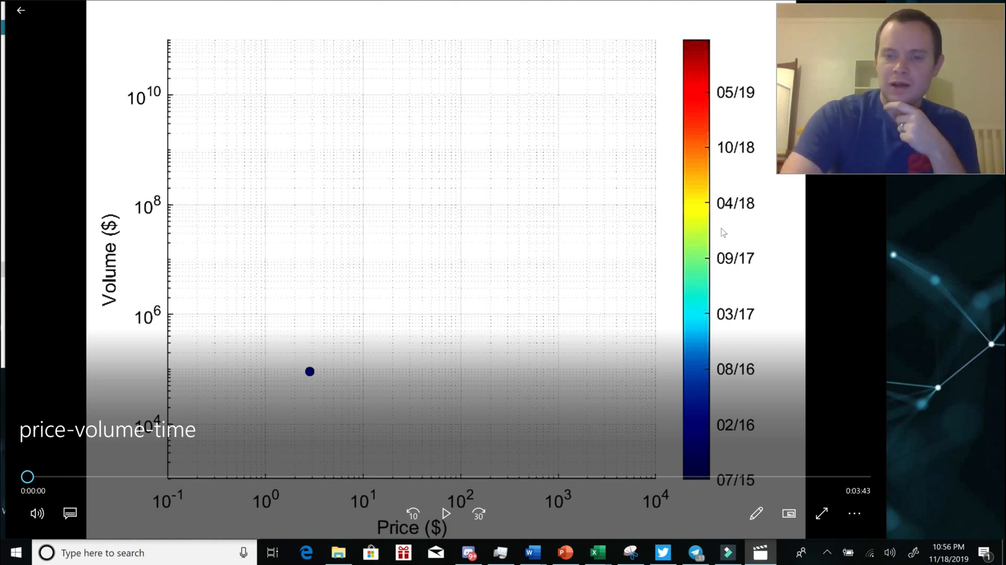
pyautogui.moveTo(698, 181)
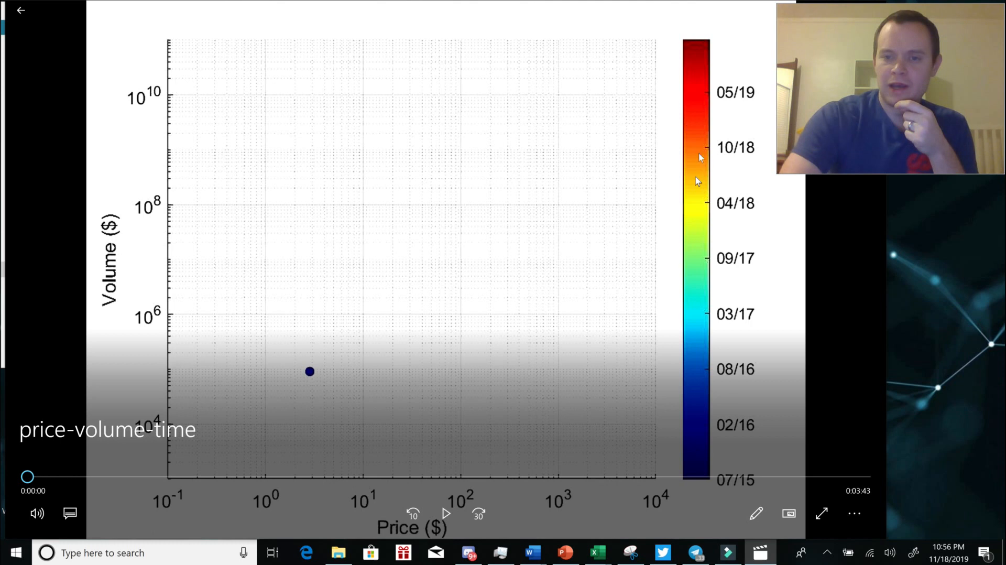
pyautogui.moveTo(716, 114)
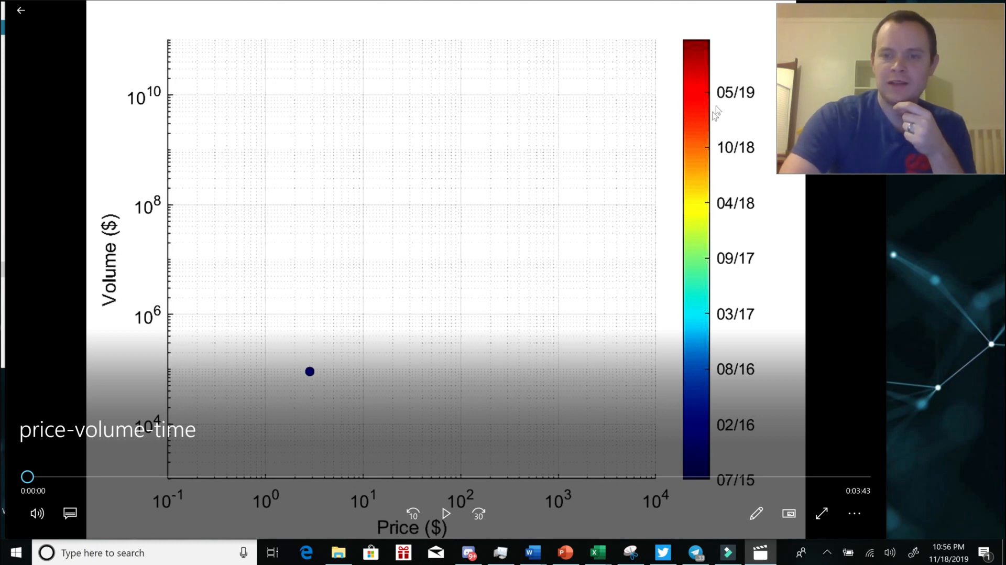
pyautogui.moveTo(514, 290)
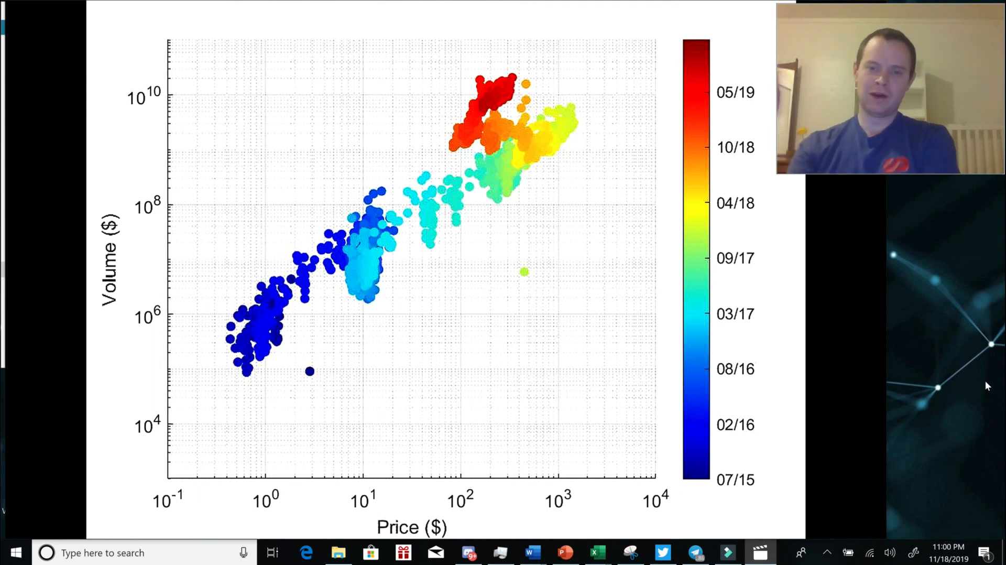
pyautogui.moveTo(976, 297)
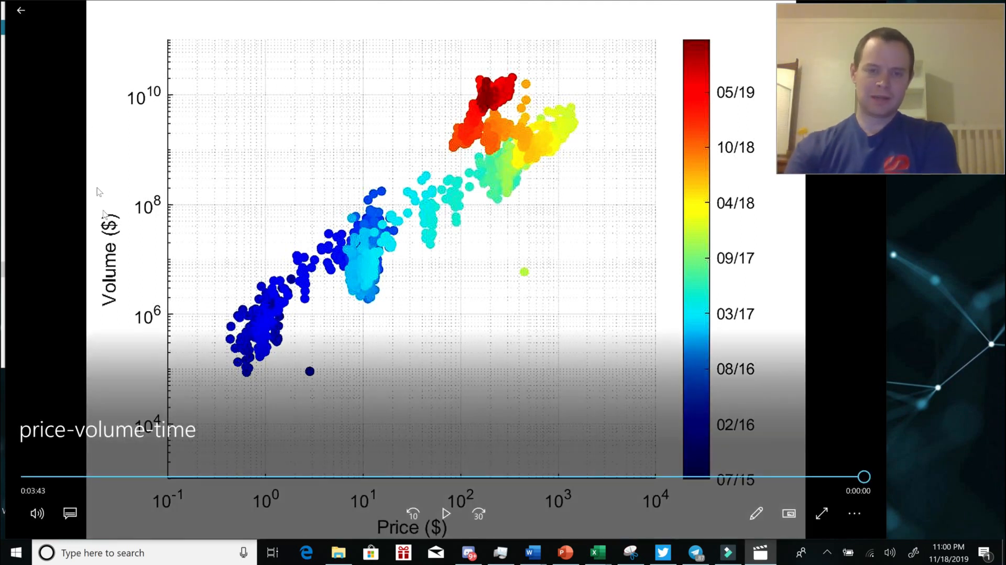
pyautogui.moveTo(244, 359)
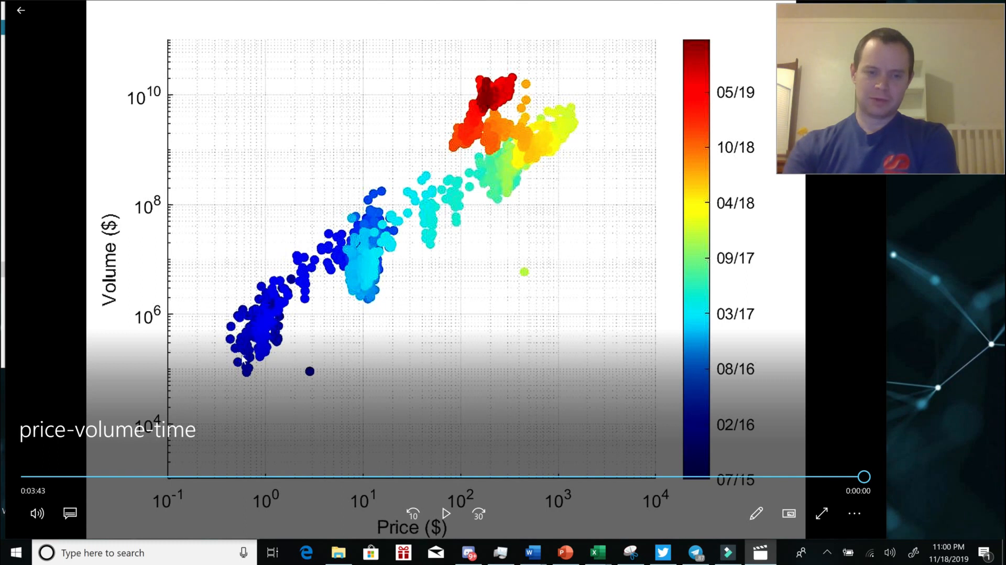
pyautogui.moveTo(357, 179)
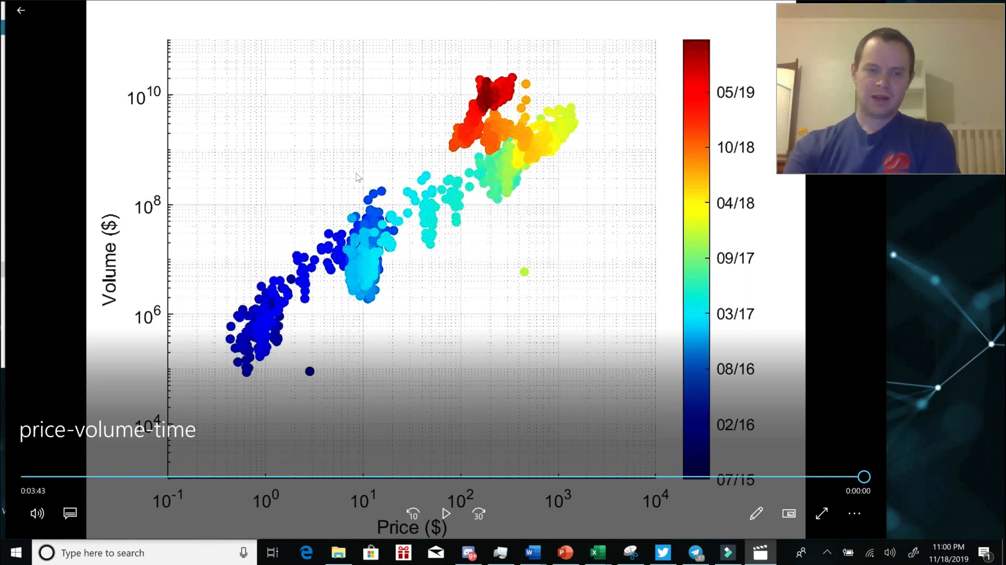
pyautogui.moveTo(545, 150)
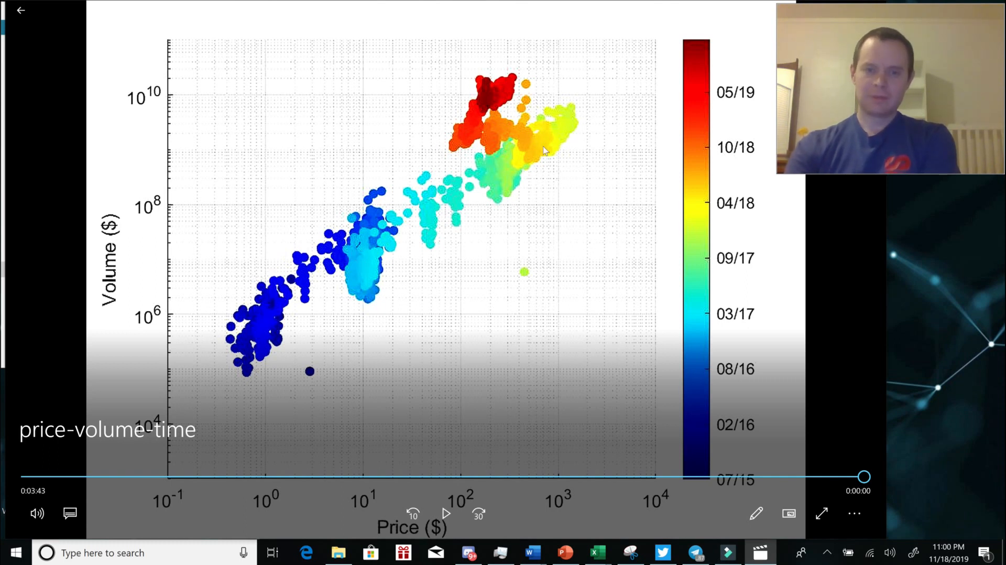
pyautogui.moveTo(537, 176)
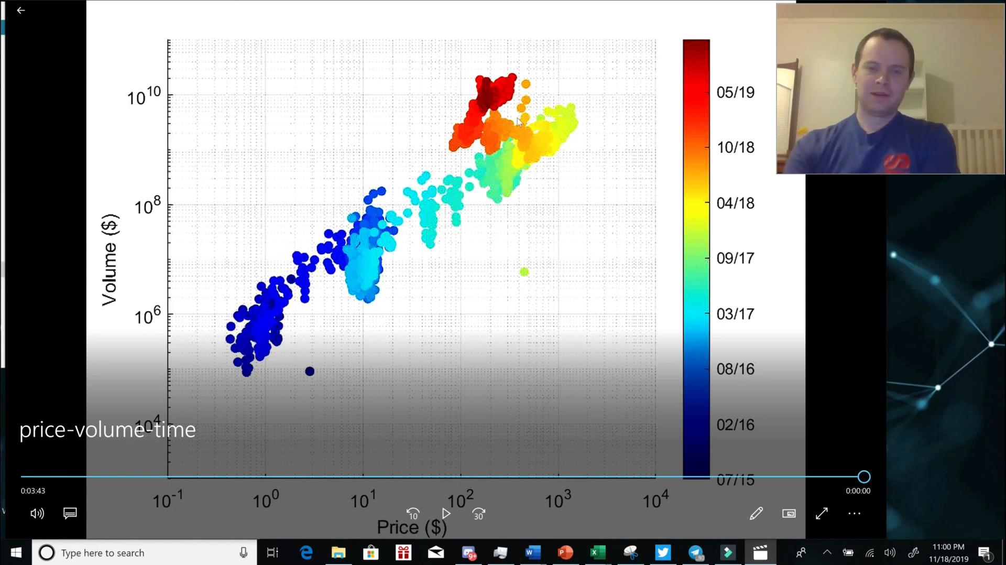
pyautogui.moveTo(505, 88)
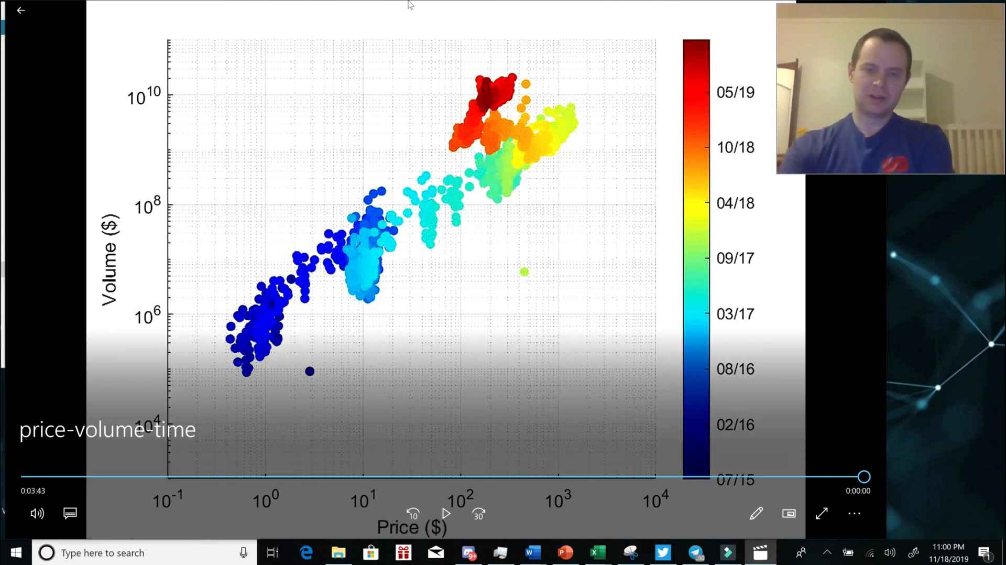
pyautogui.moveTo(506, 186)
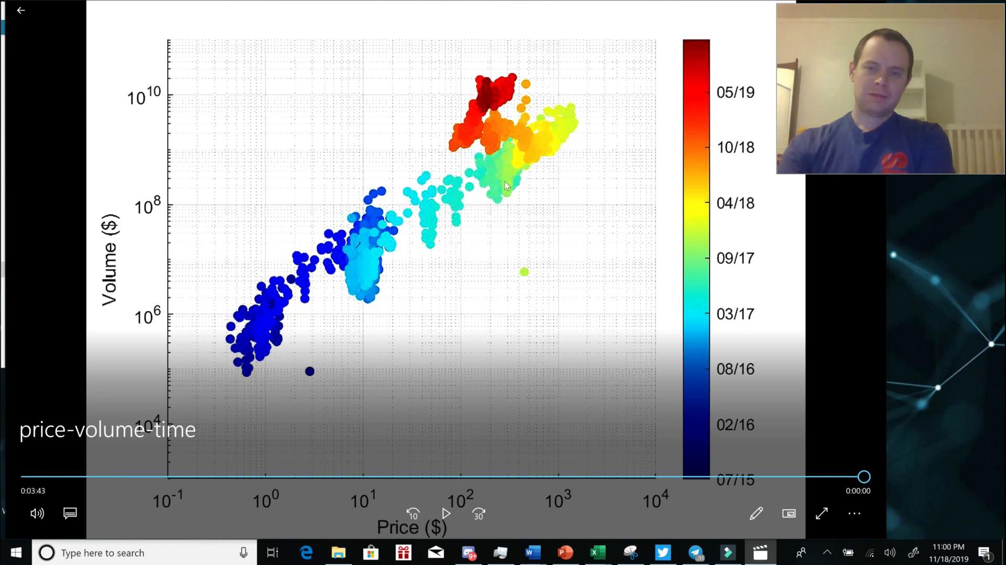
pyautogui.moveTo(472, 142)
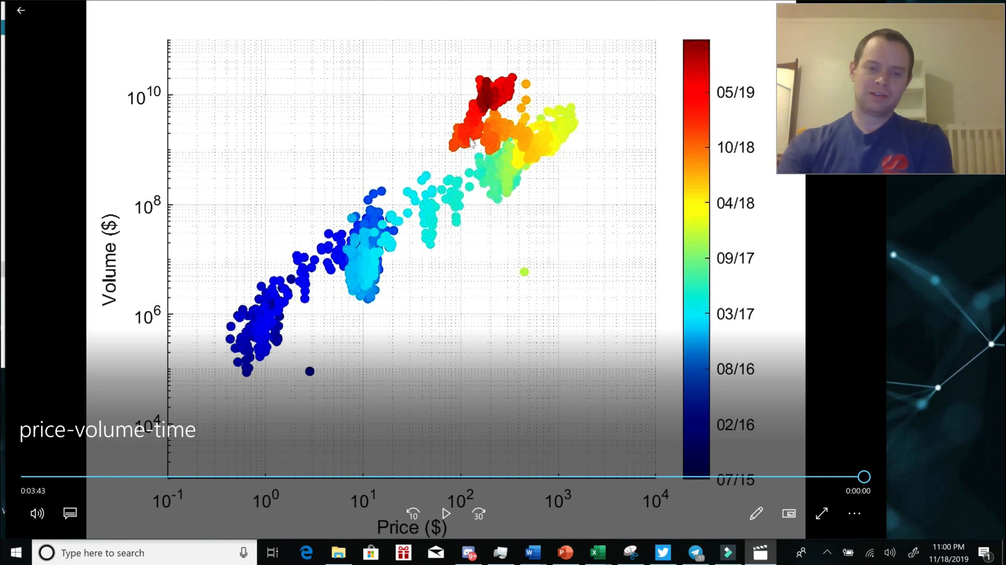
pyautogui.moveTo(266, 298)
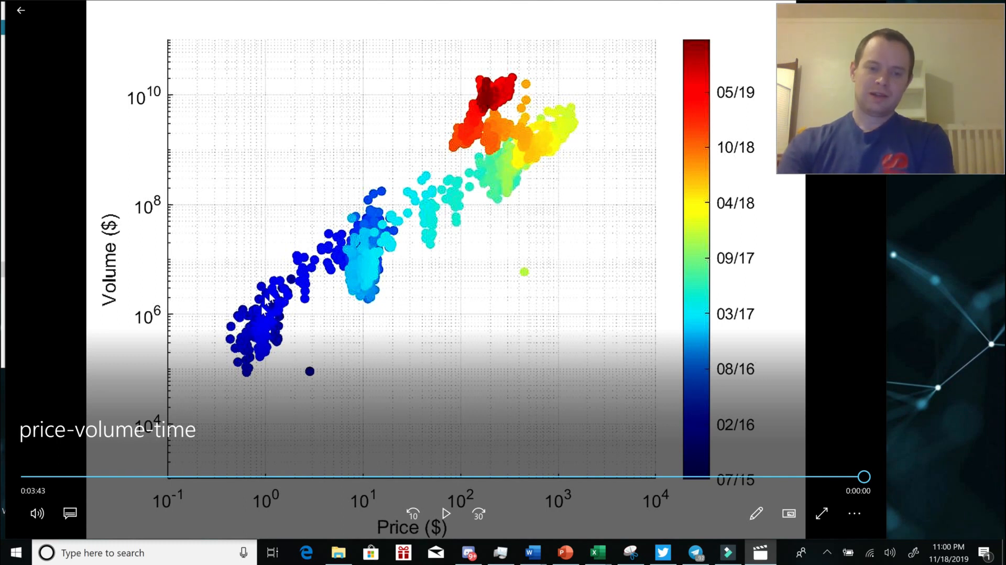
pyautogui.moveTo(372, 253)
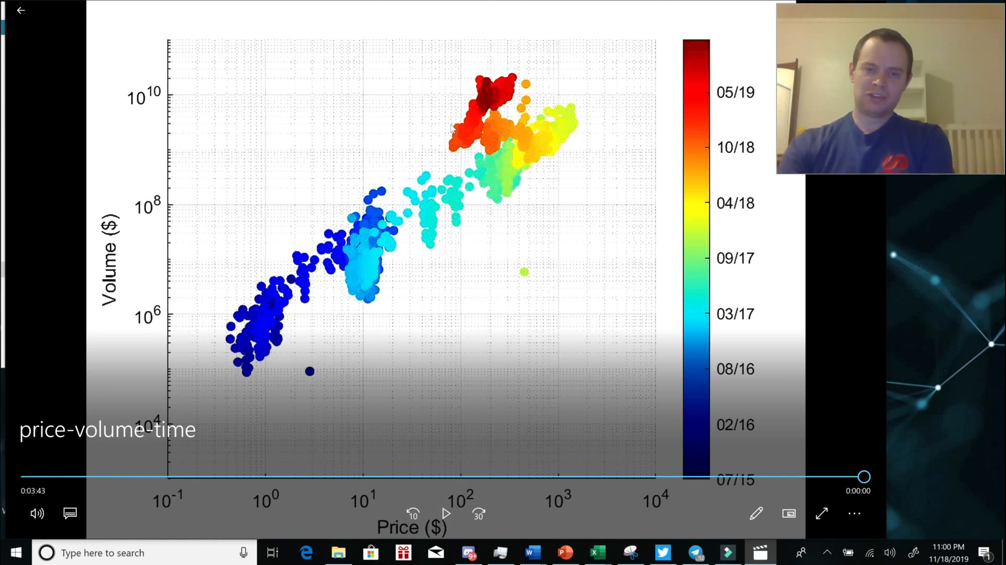
pyautogui.moveTo(465, 203)
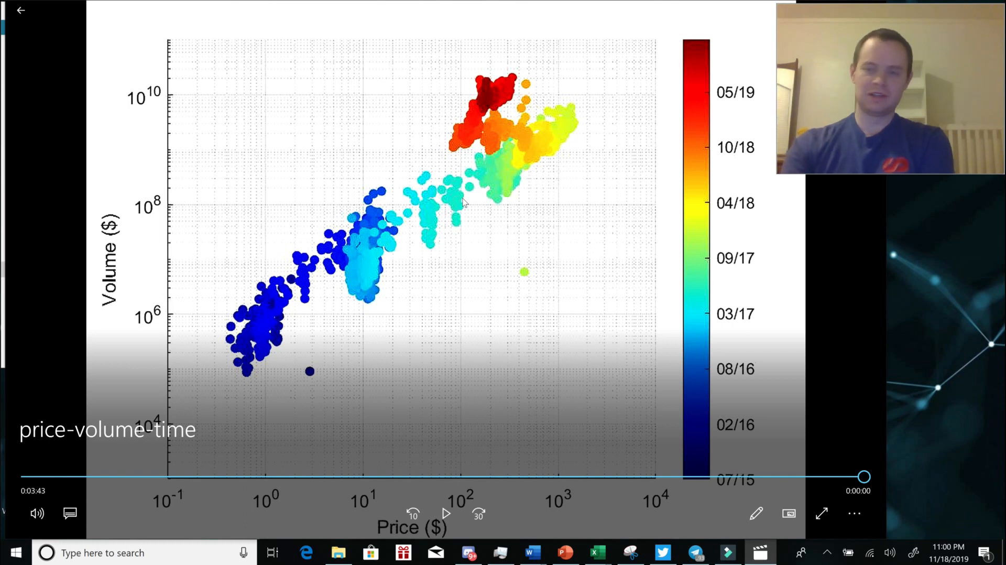
pyautogui.moveTo(506, 127)
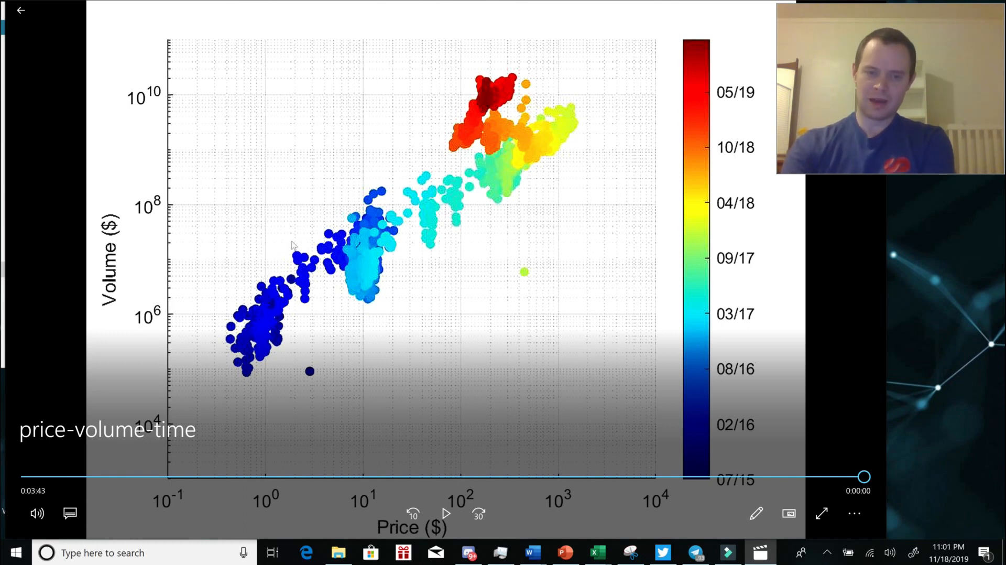
pyautogui.moveTo(359, 437)
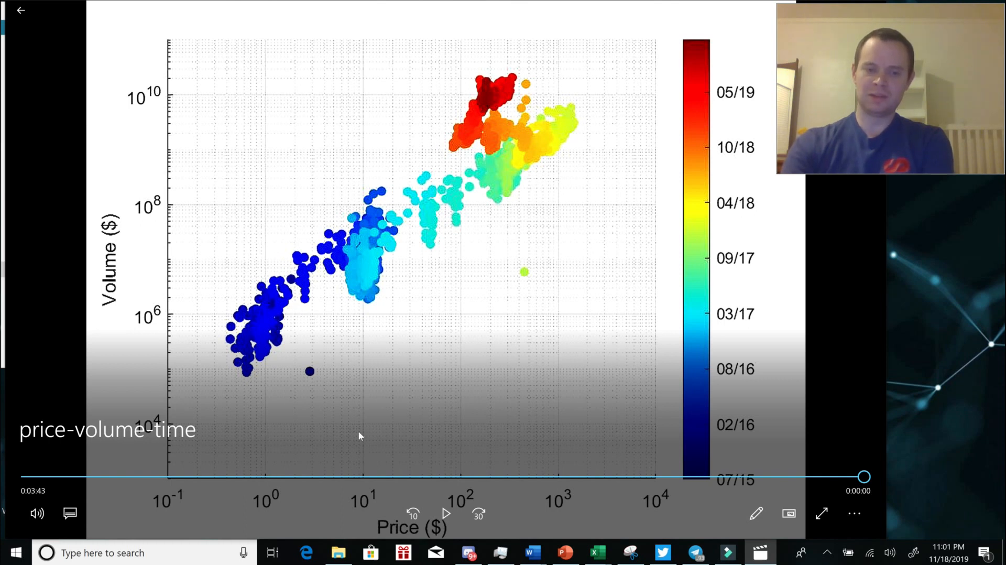
pyautogui.moveTo(311, 267)
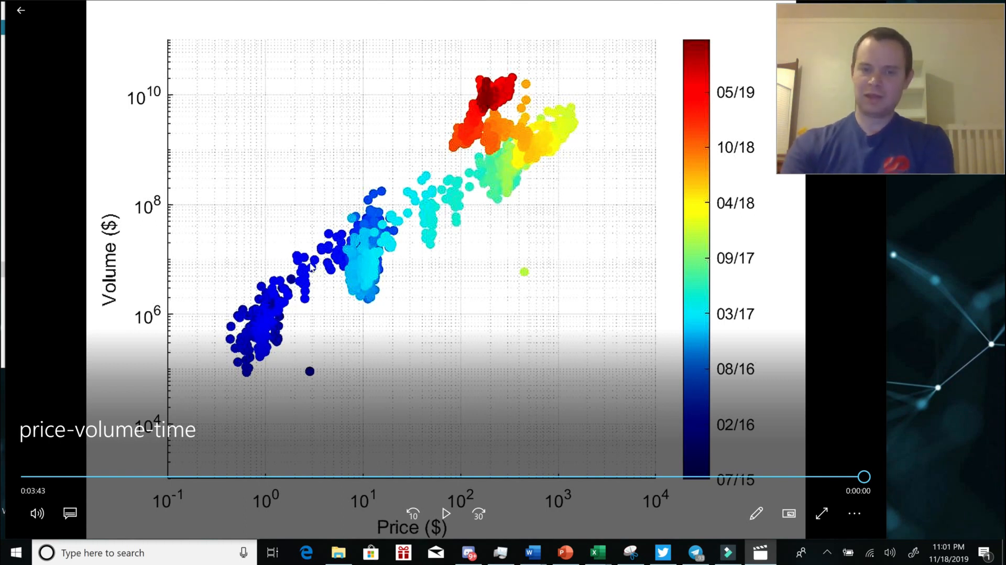
pyautogui.moveTo(424, 221)
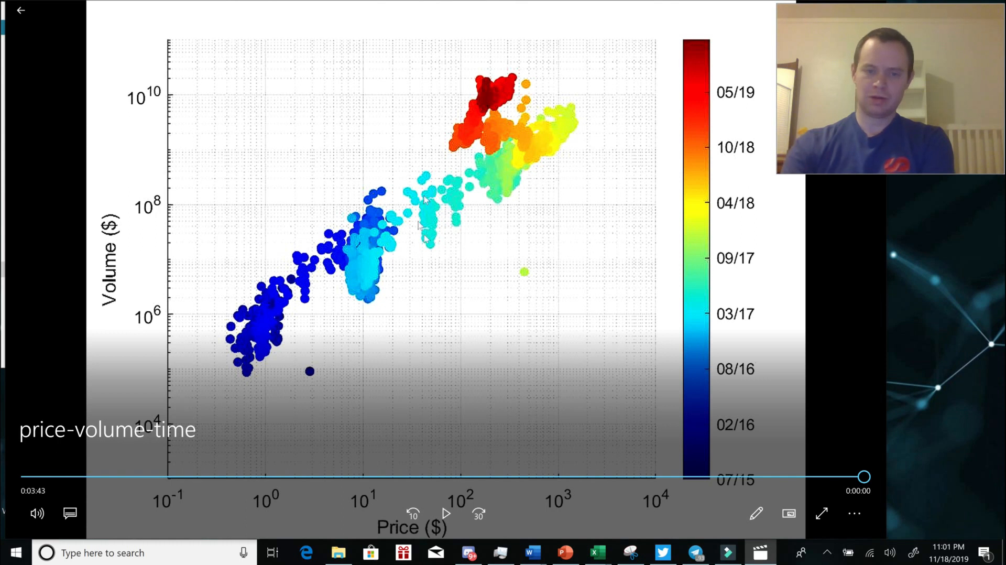
pyautogui.moveTo(481, 211)
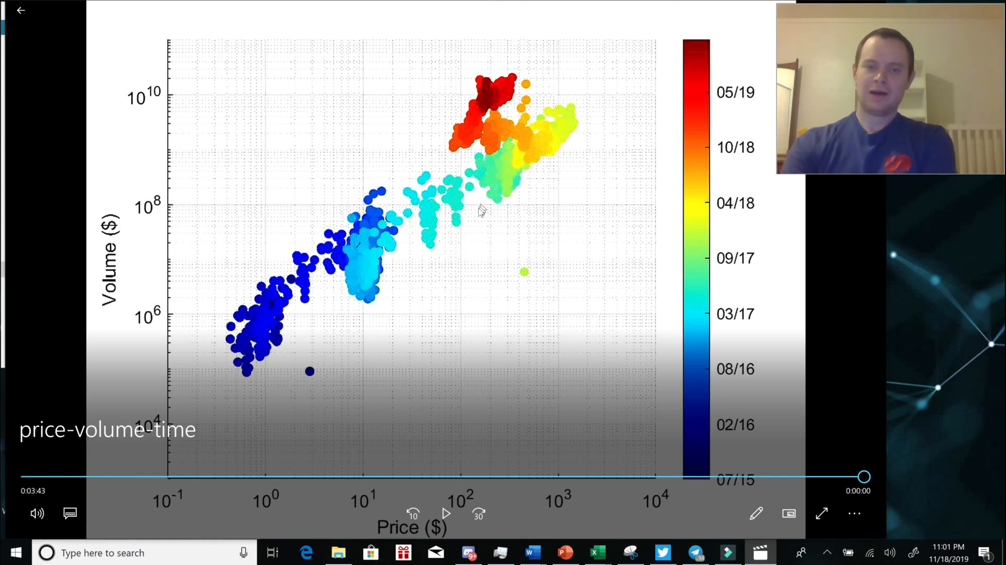
pyautogui.moveTo(487, 135)
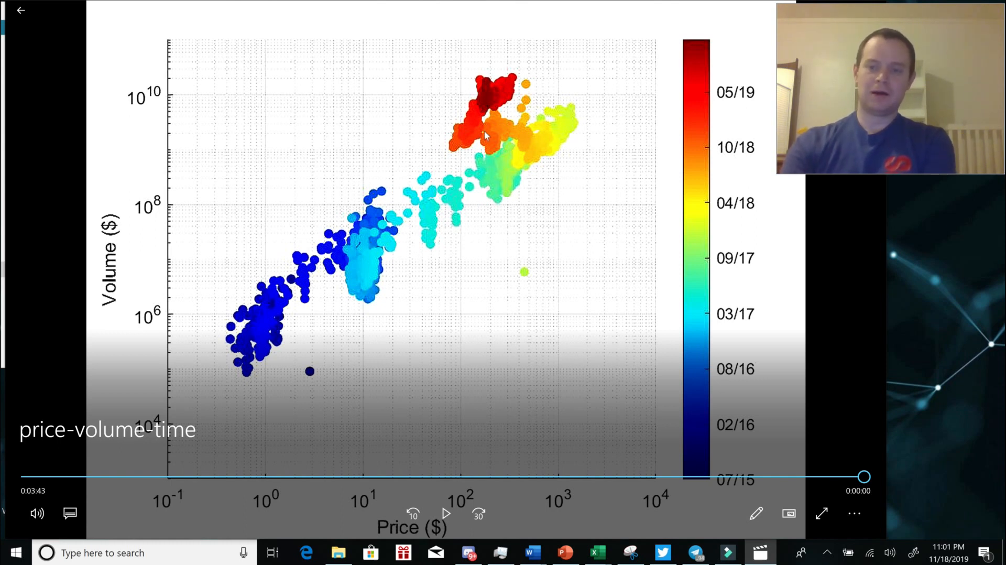
pyautogui.moveTo(552, 68)
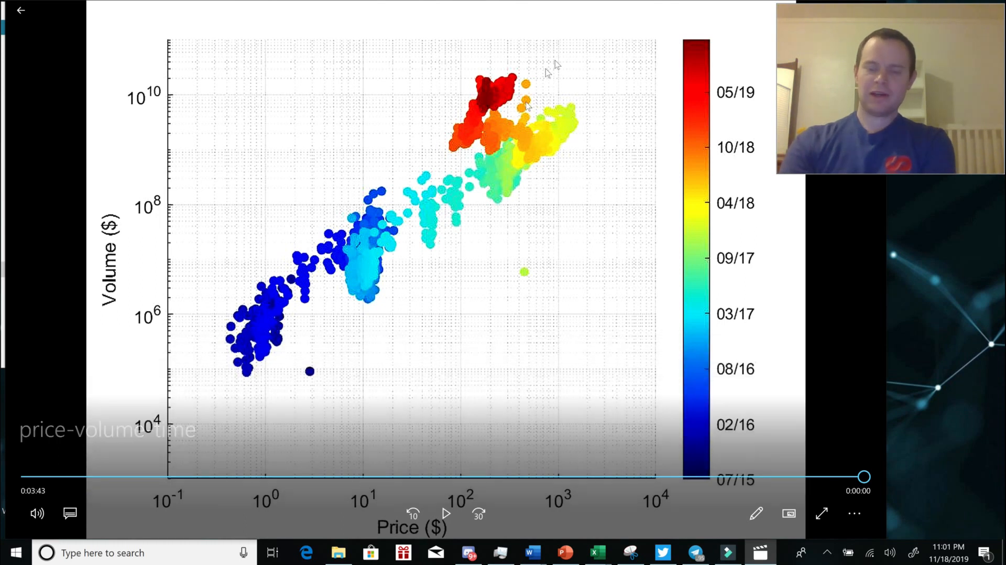
pyautogui.moveTo(490, 87)
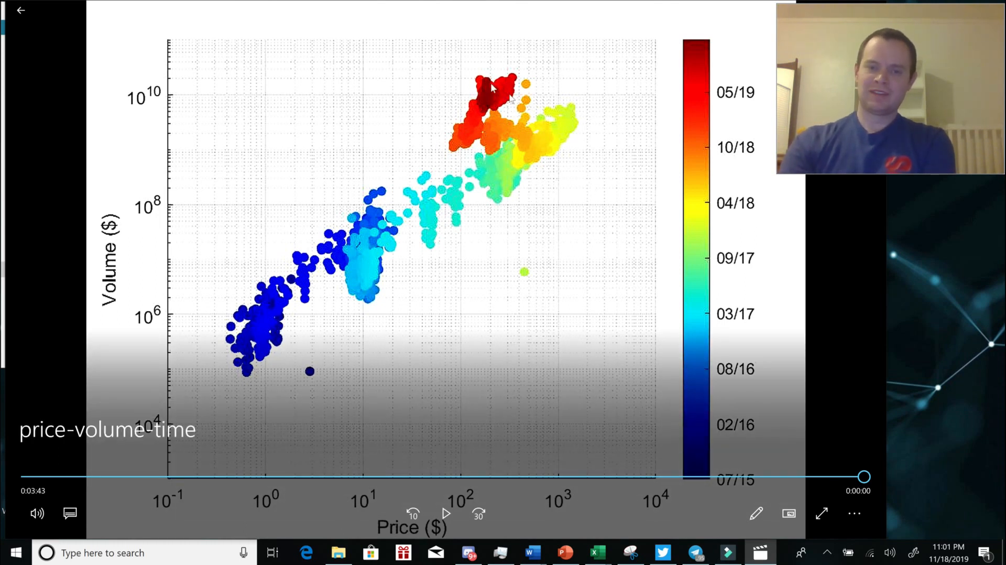
pyautogui.moveTo(530, 115)
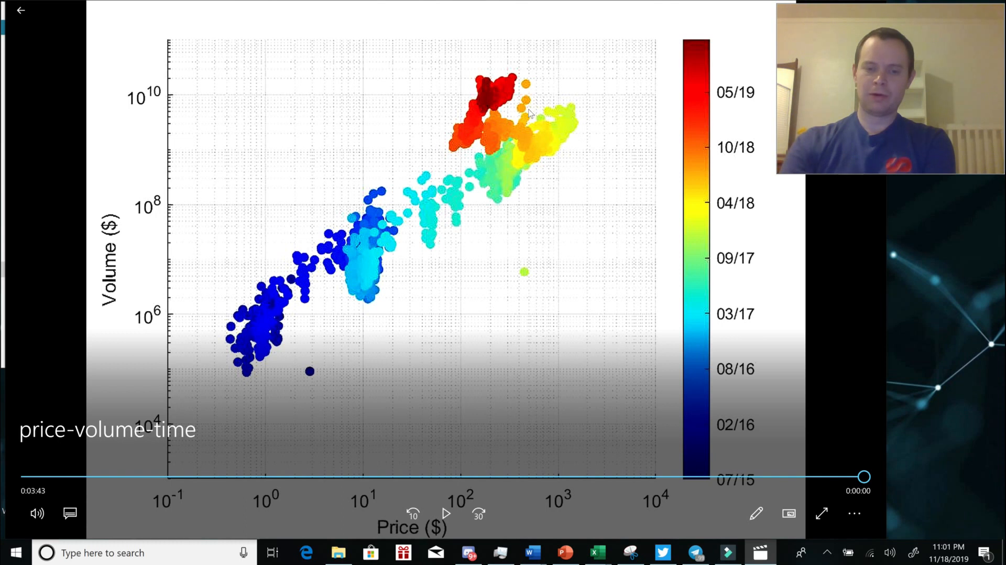
pyautogui.moveTo(446, 151)
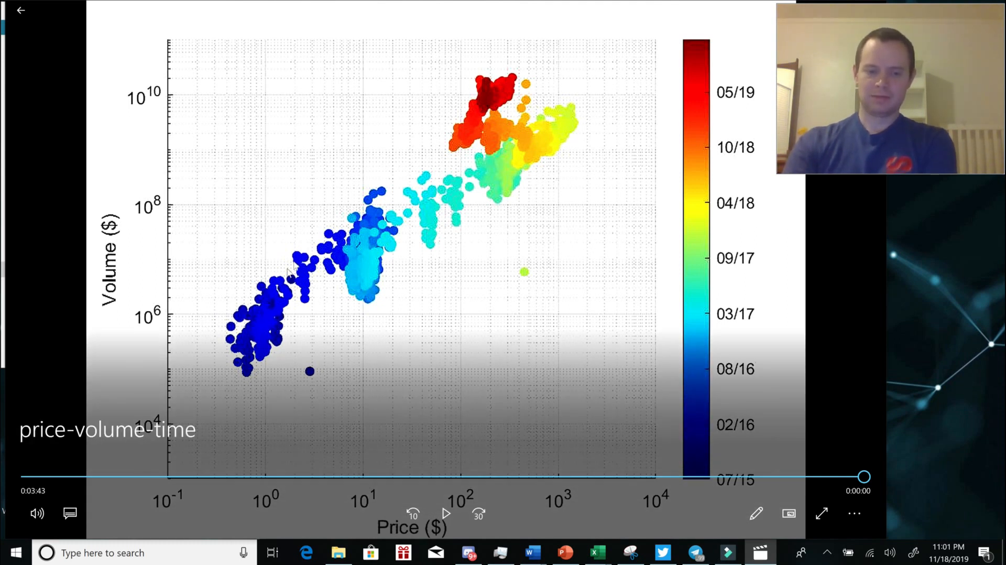
pyautogui.moveTo(514, 410)
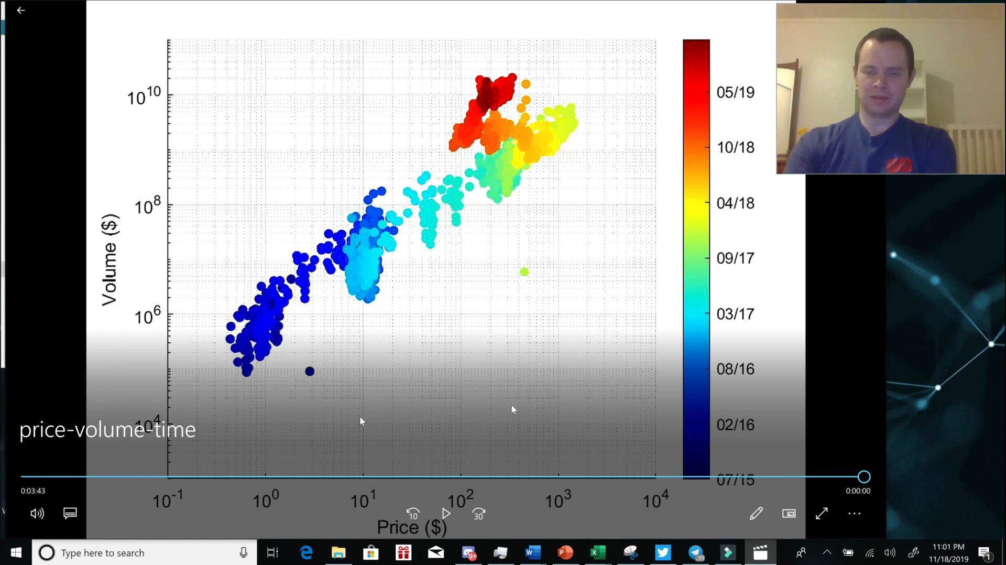
pyautogui.moveTo(632, 41)
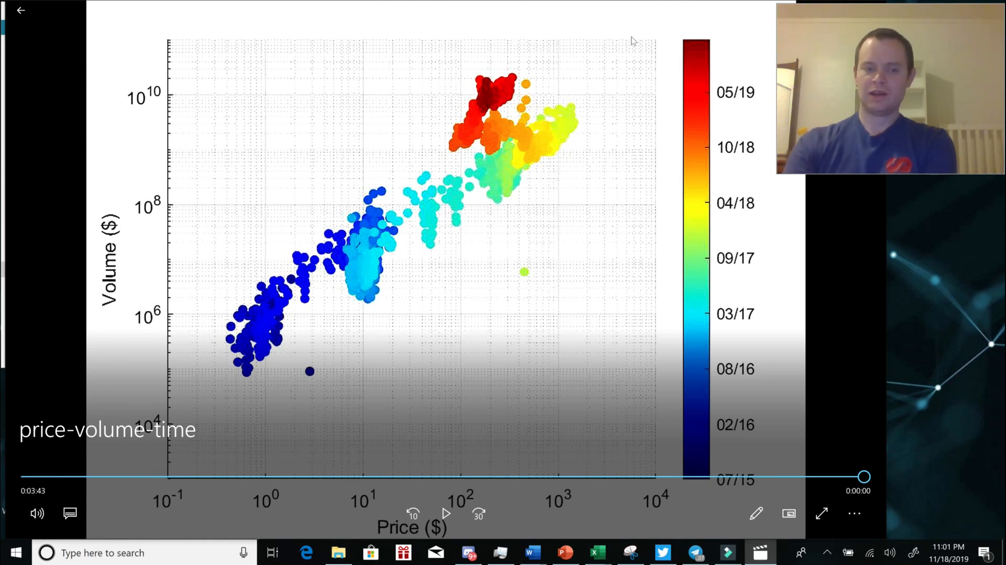
pyautogui.moveTo(493, 128)
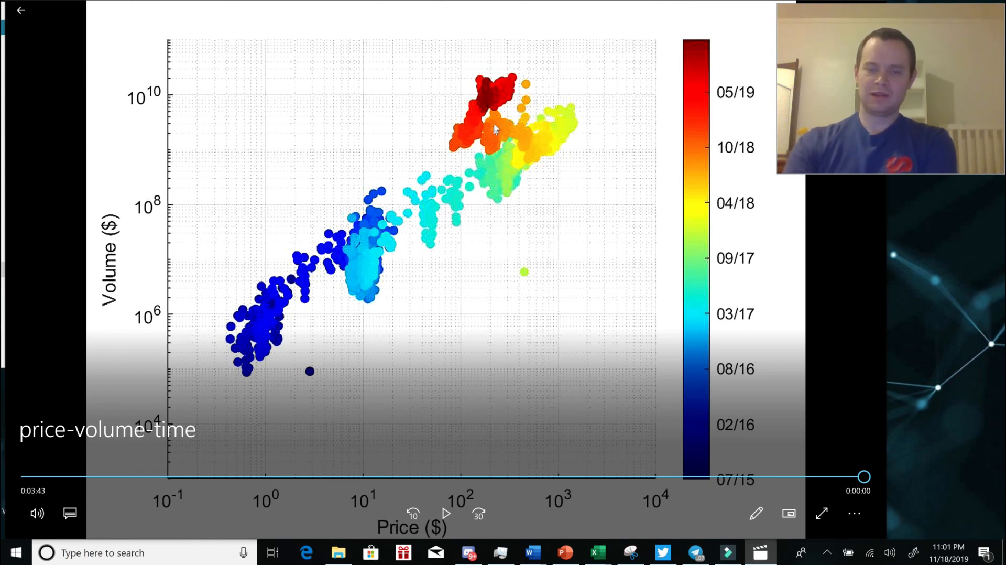
pyautogui.moveTo(531, 136)
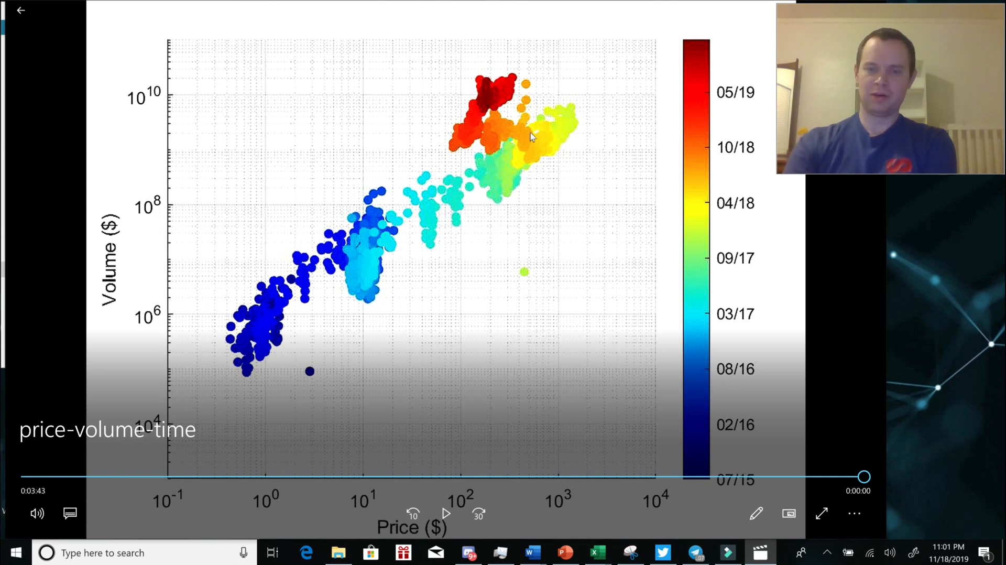
pyautogui.moveTo(564, 64)
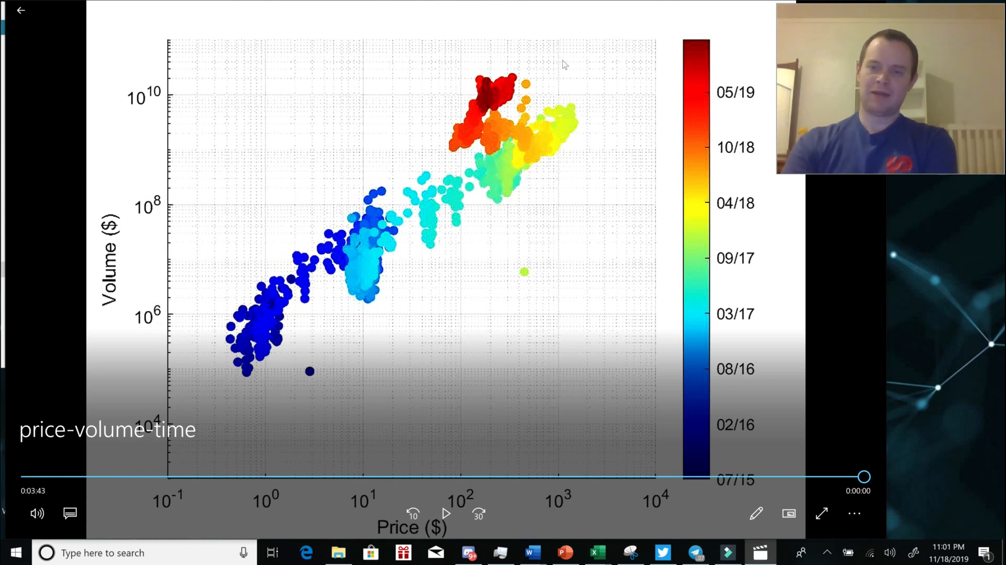
pyautogui.moveTo(978, 359)
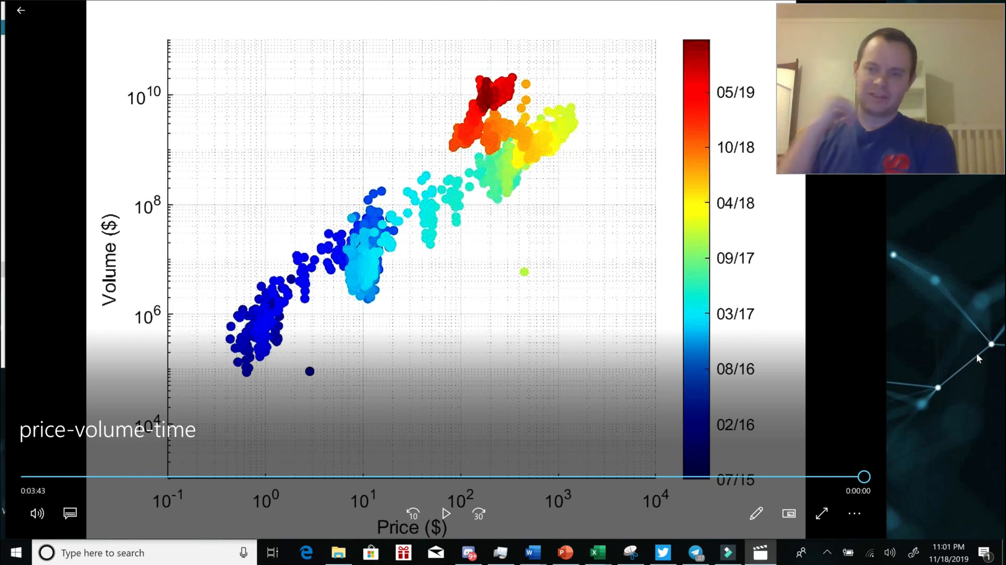